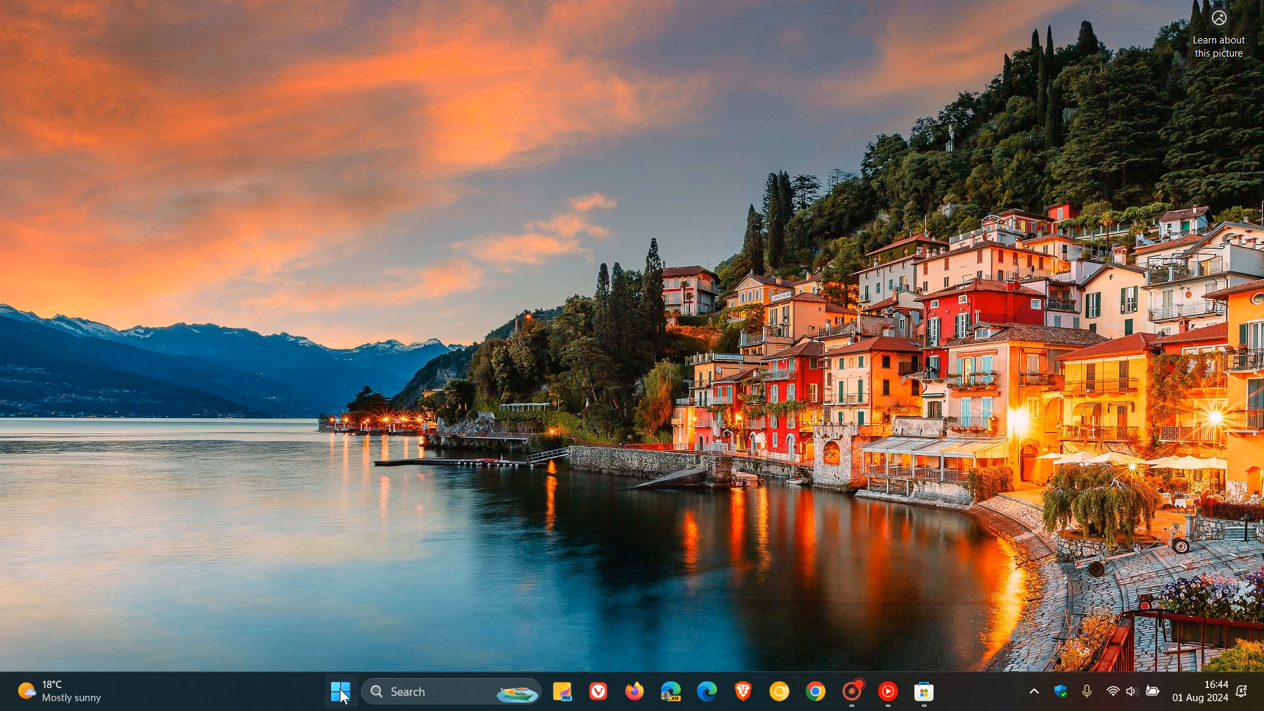
Step: Launch Outlook (new) from the Start menu's All apps list
click(339, 692)
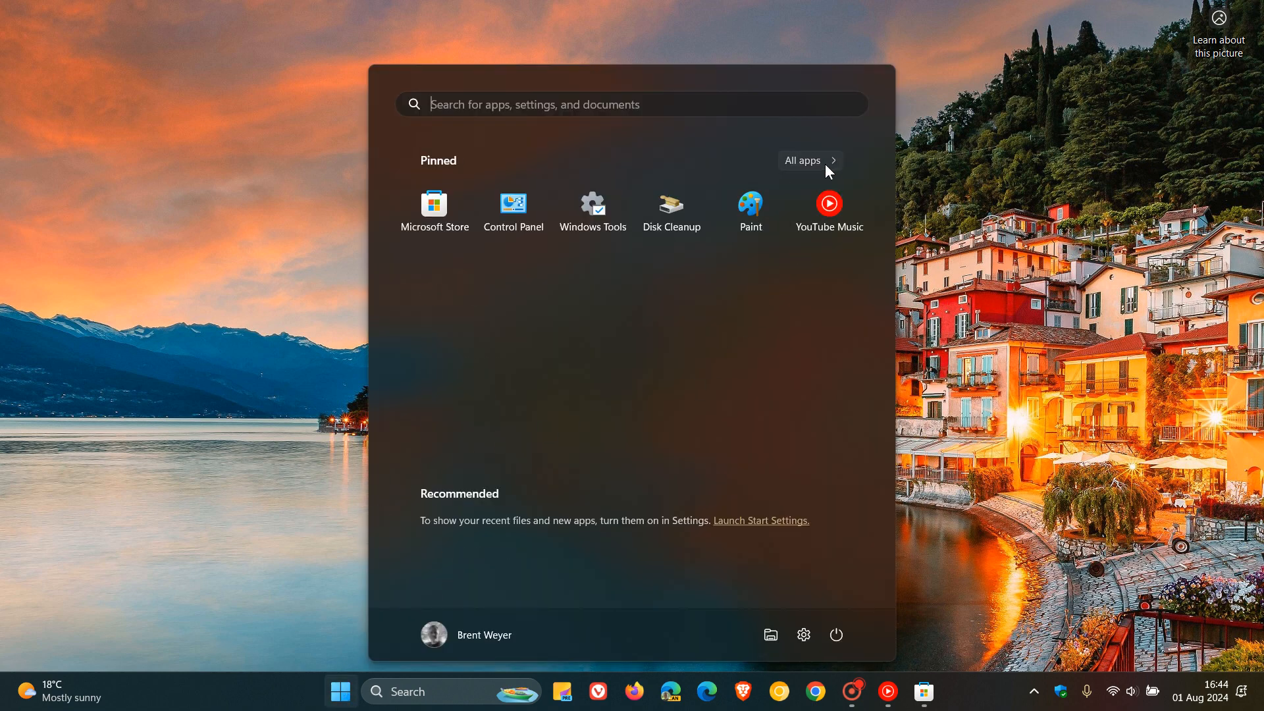
click(801, 160)
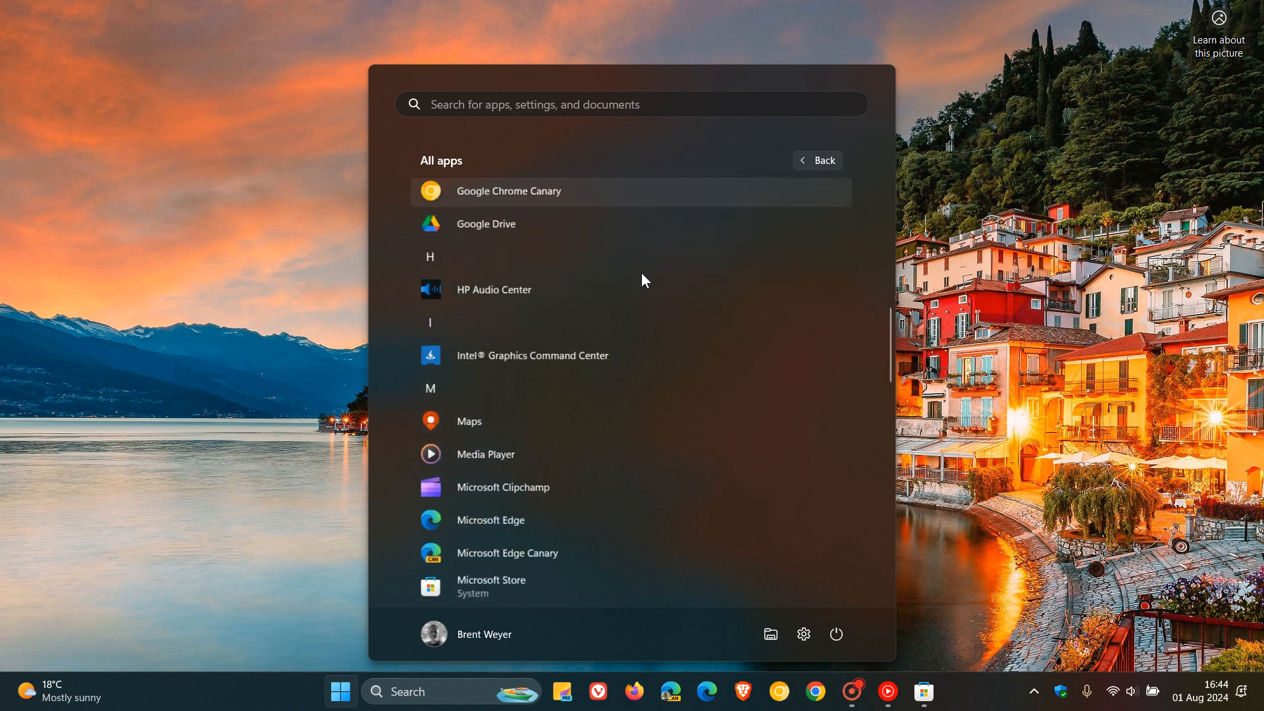
scroll(down, 3)
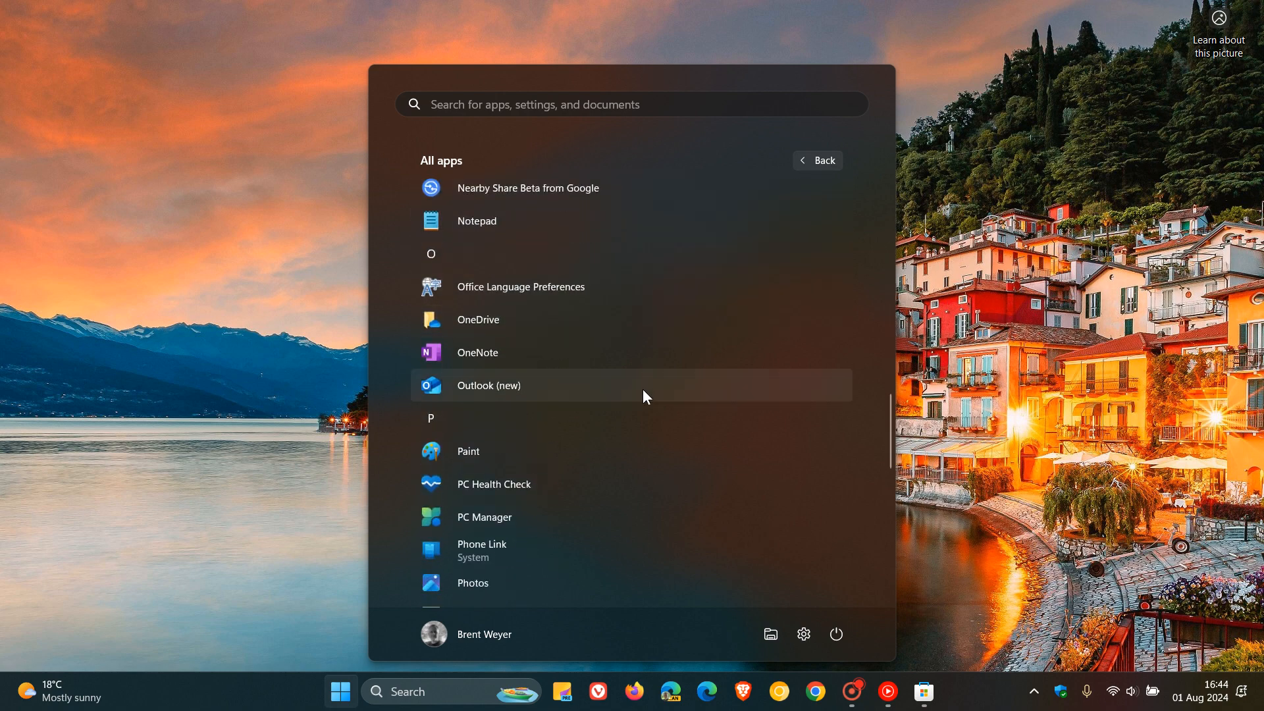
click(489, 384)
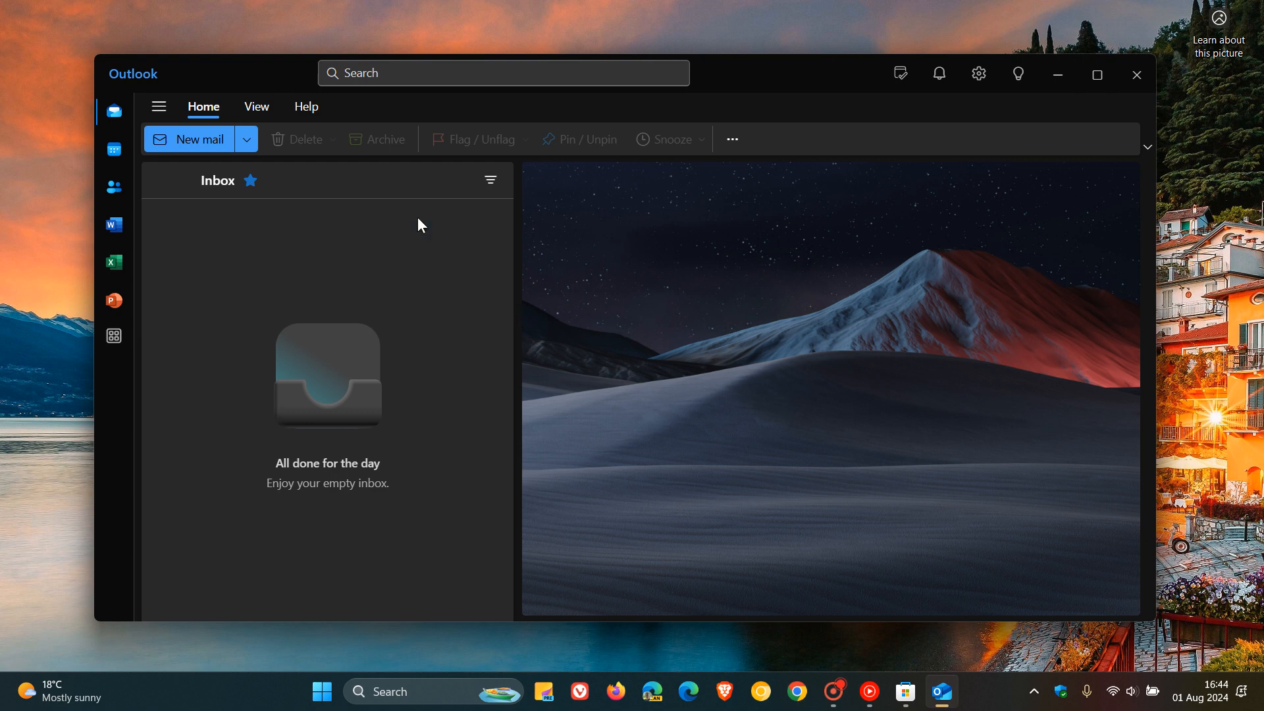
mouse_move(811, 395)
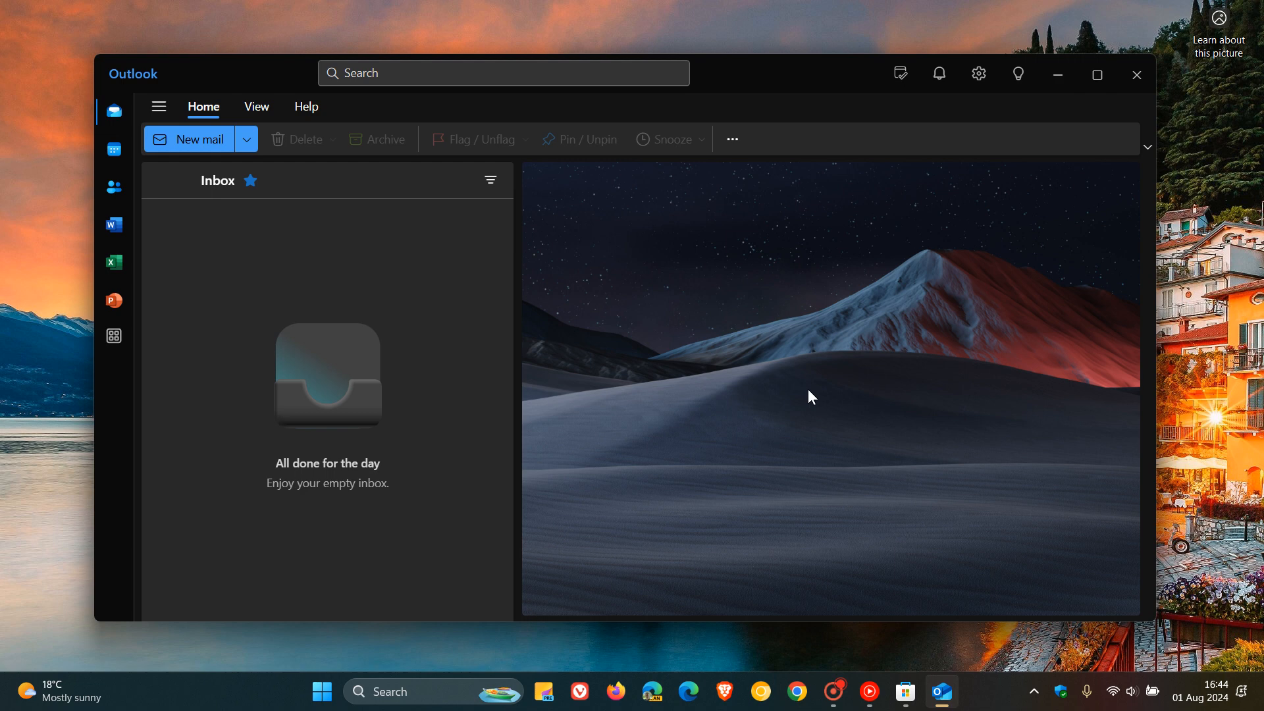
mouse_move(927, 438)
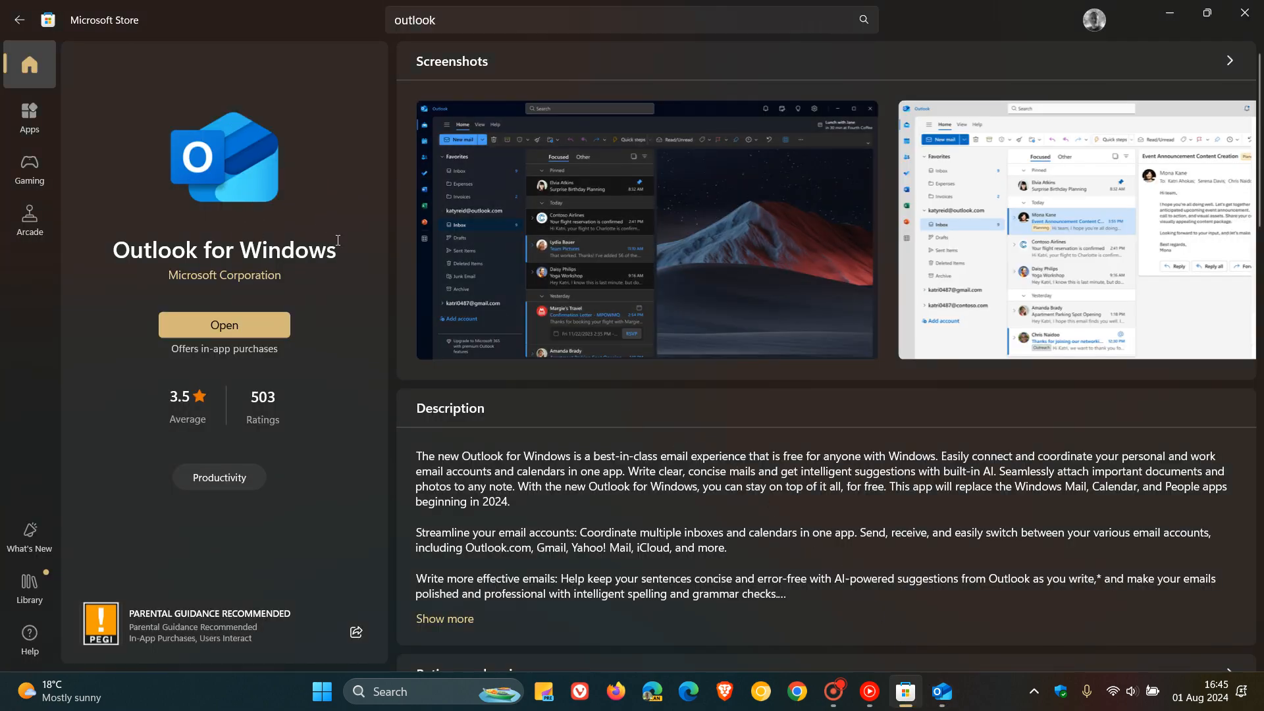
mouse_move(271, 191)
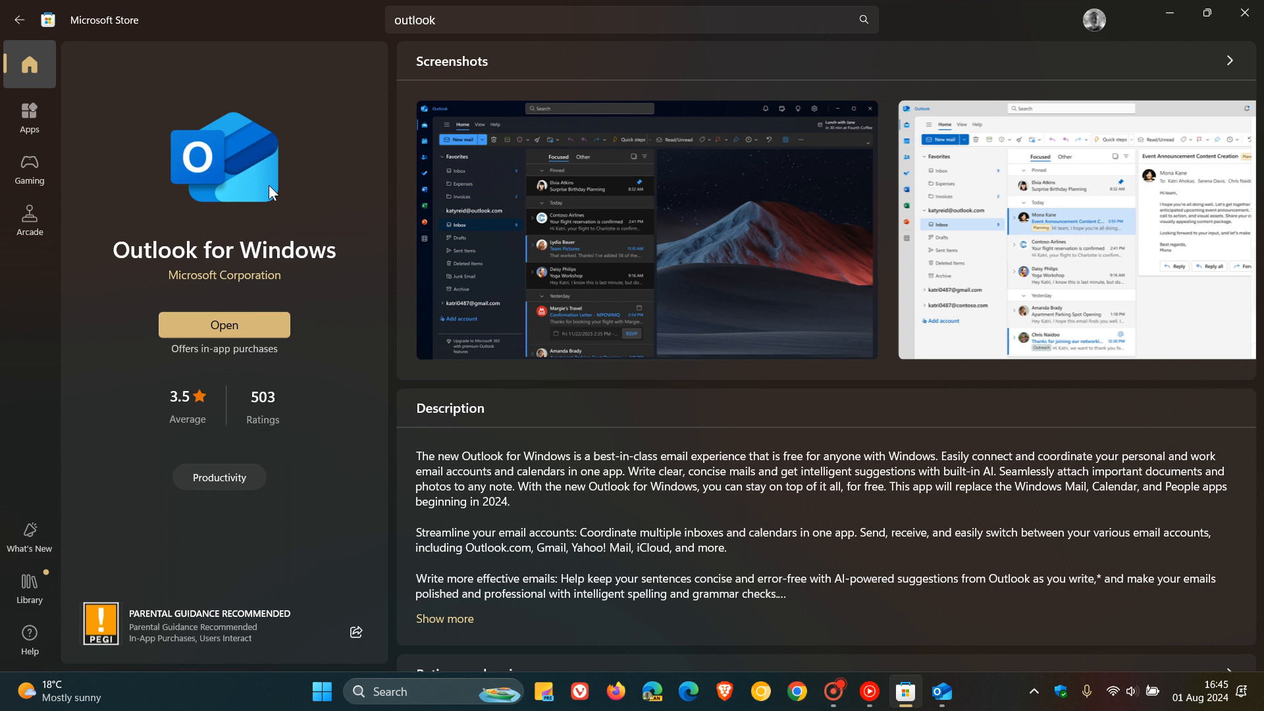
mouse_move(206, 259)
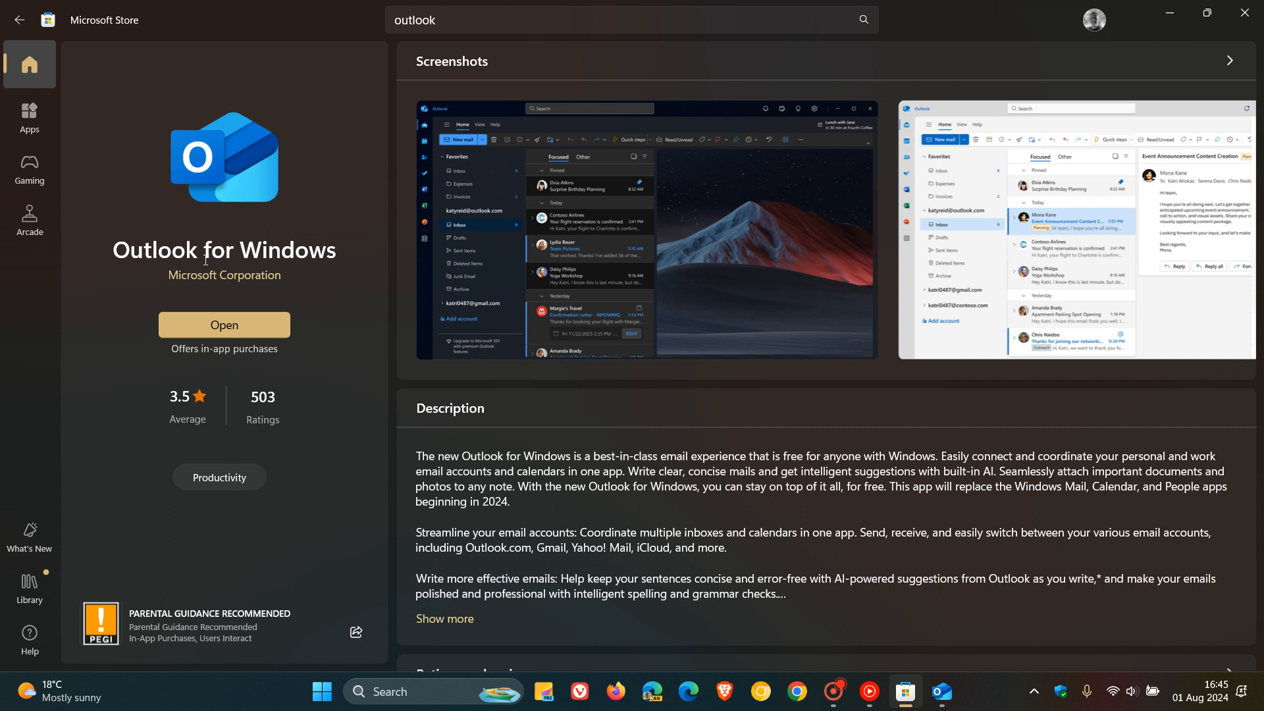
mouse_move(306, 207)
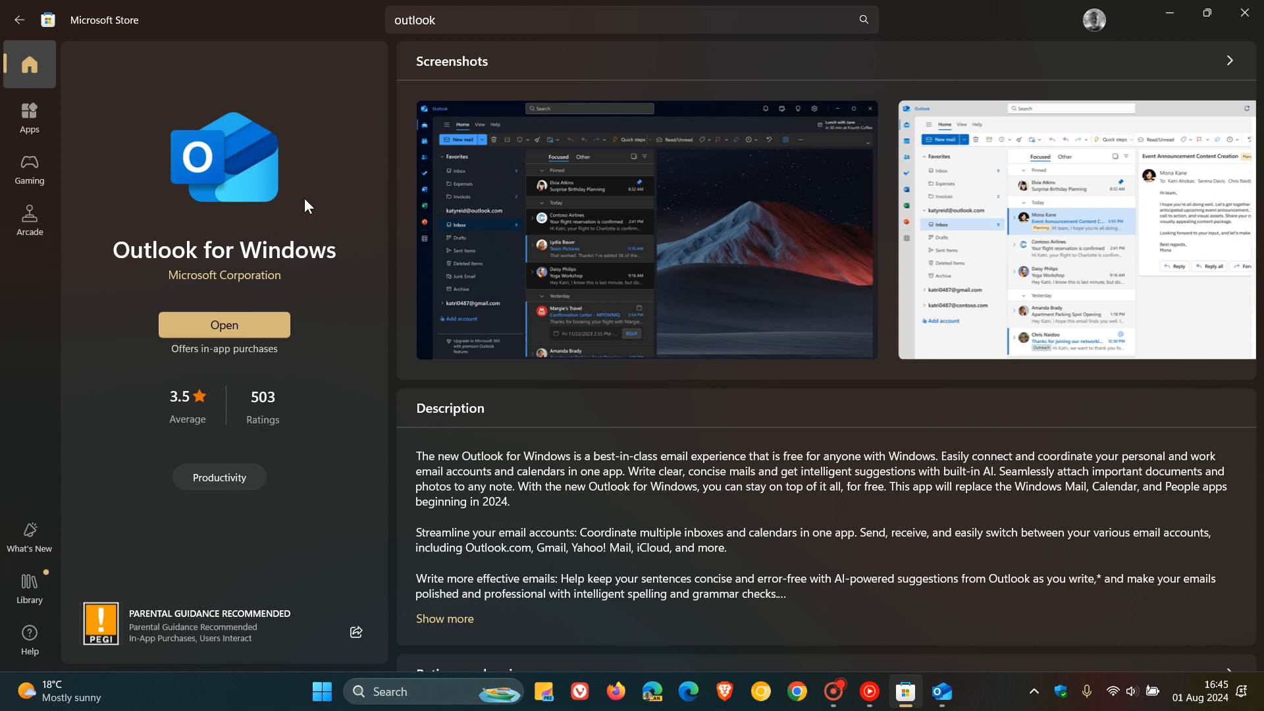
mouse_move(262, 187)
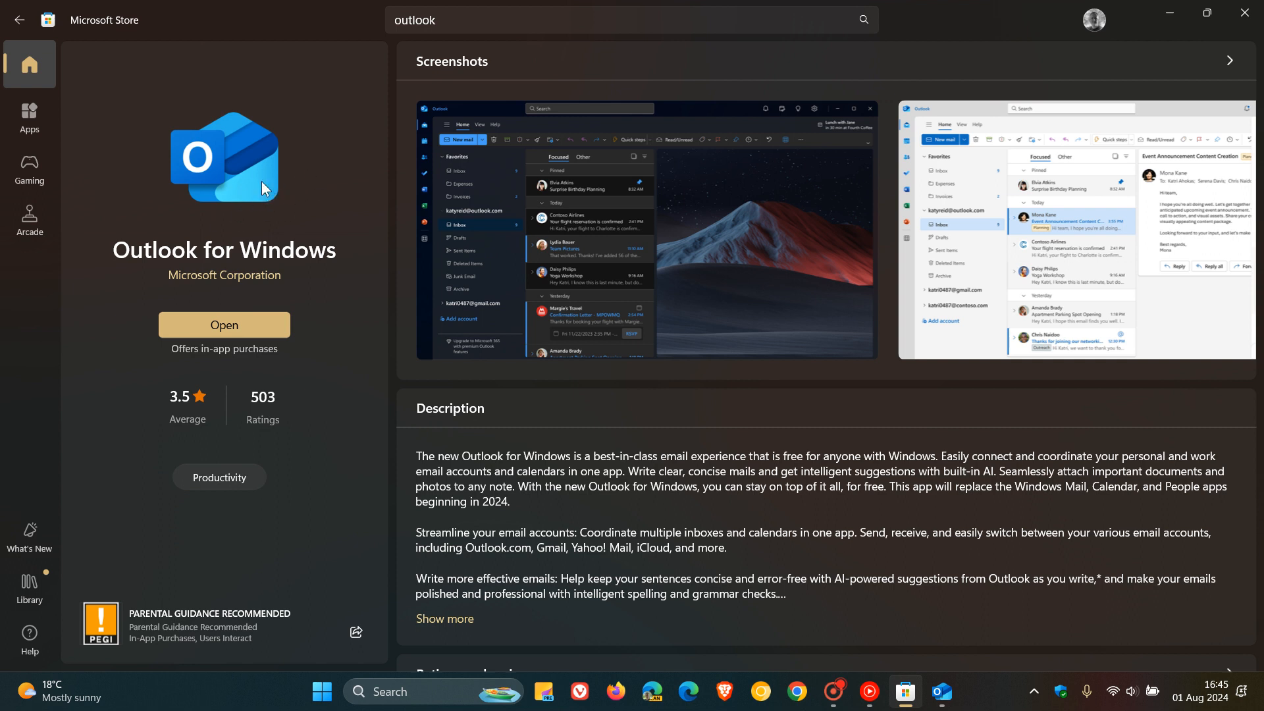
mouse_move(320, 189)
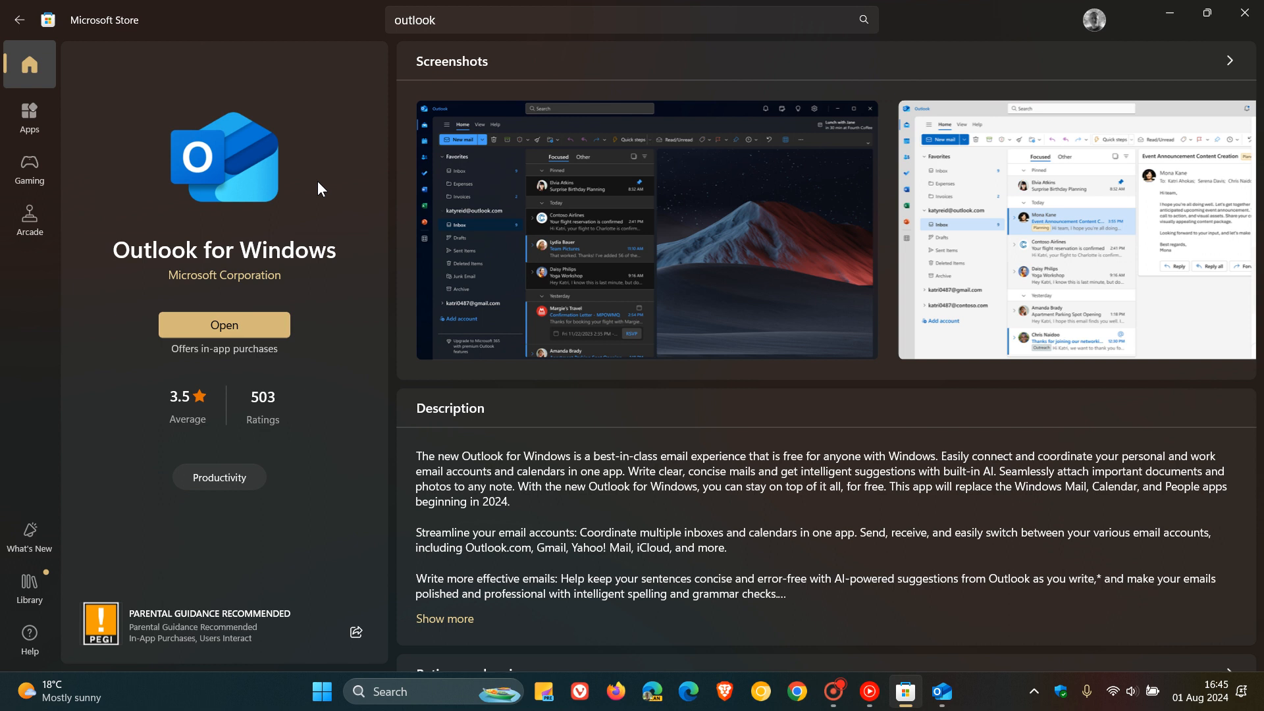
mouse_move(1167, 16)
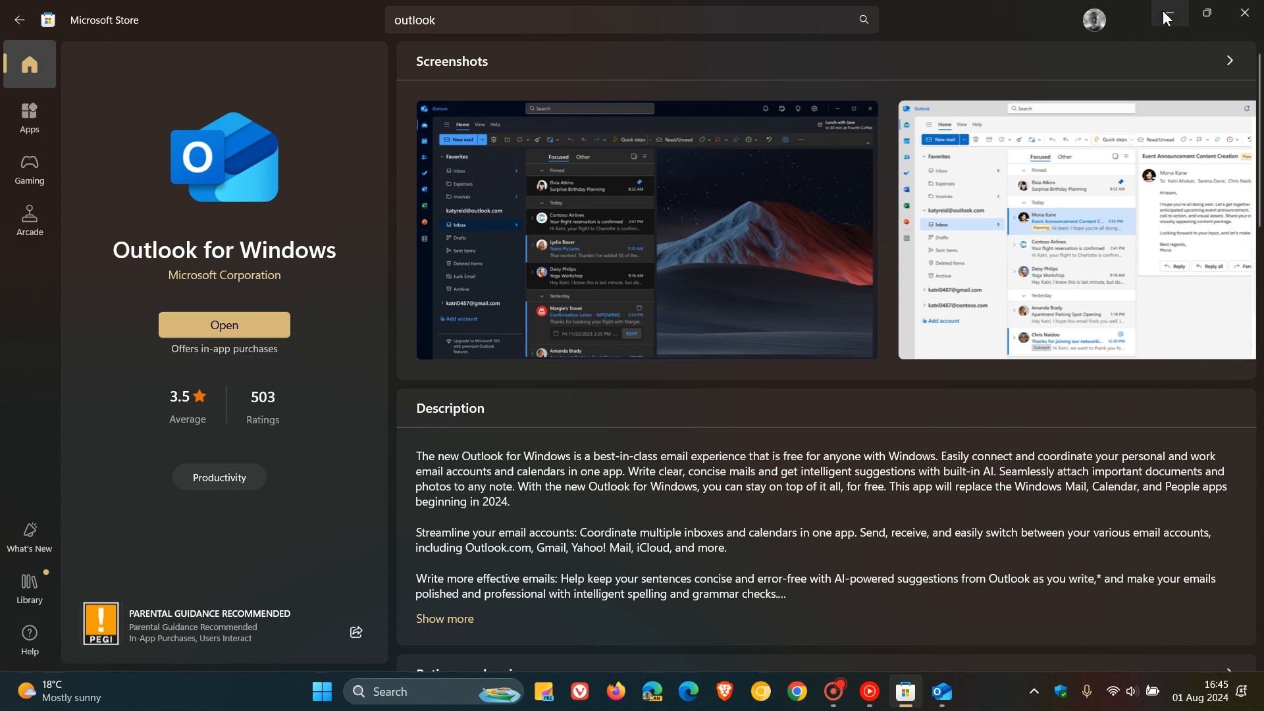
Step: Minimize the Microsoft Store to bring Outlook's empty Inbox back into view
click(223, 324)
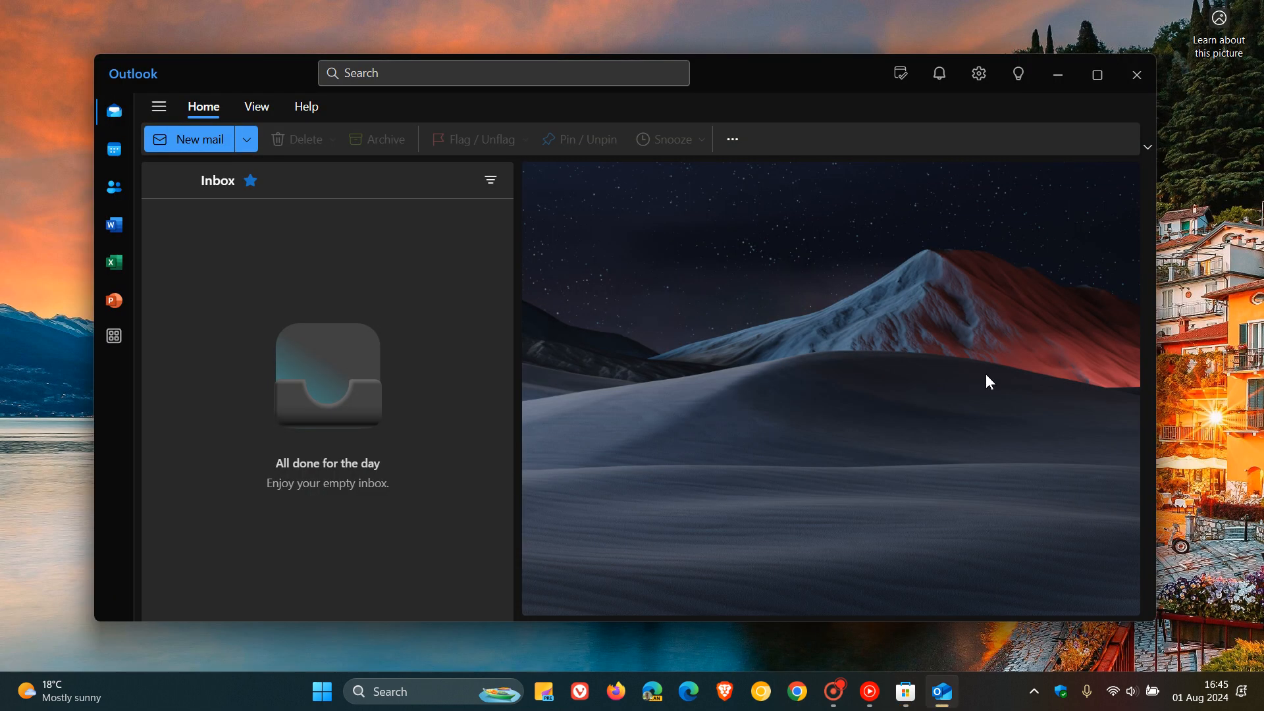
mouse_move(837, 351)
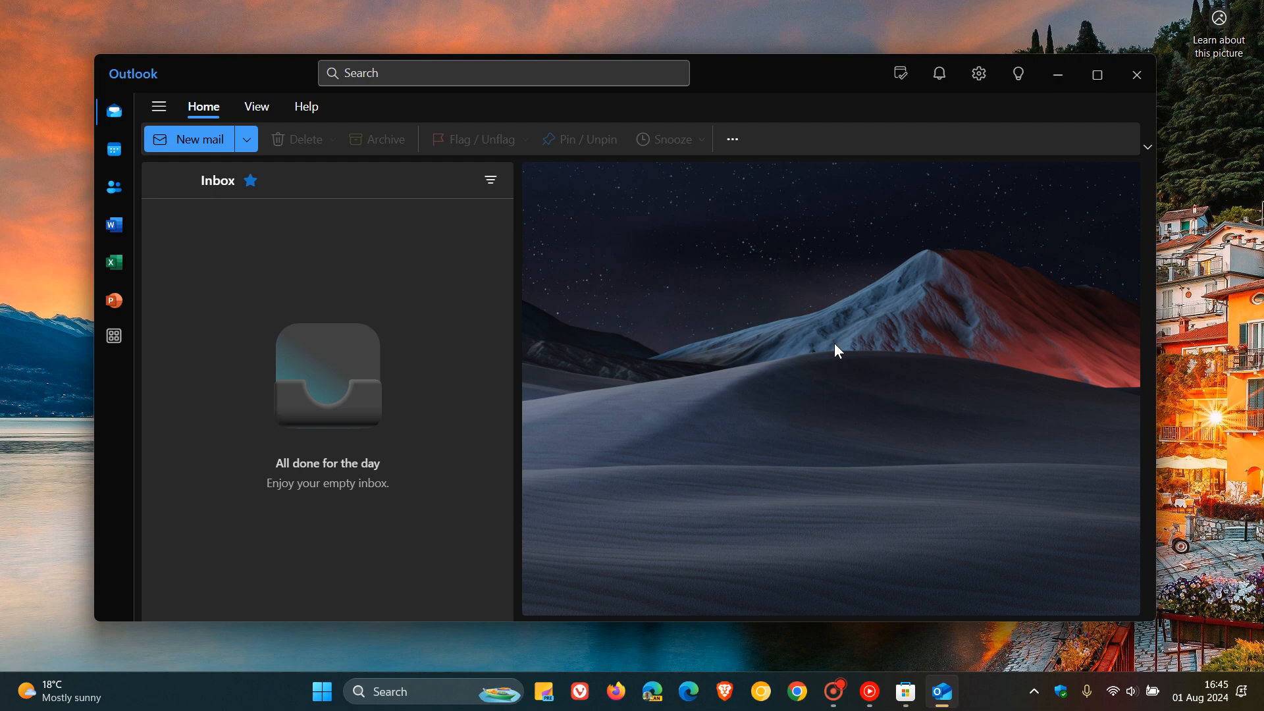
mouse_move(883, 294)
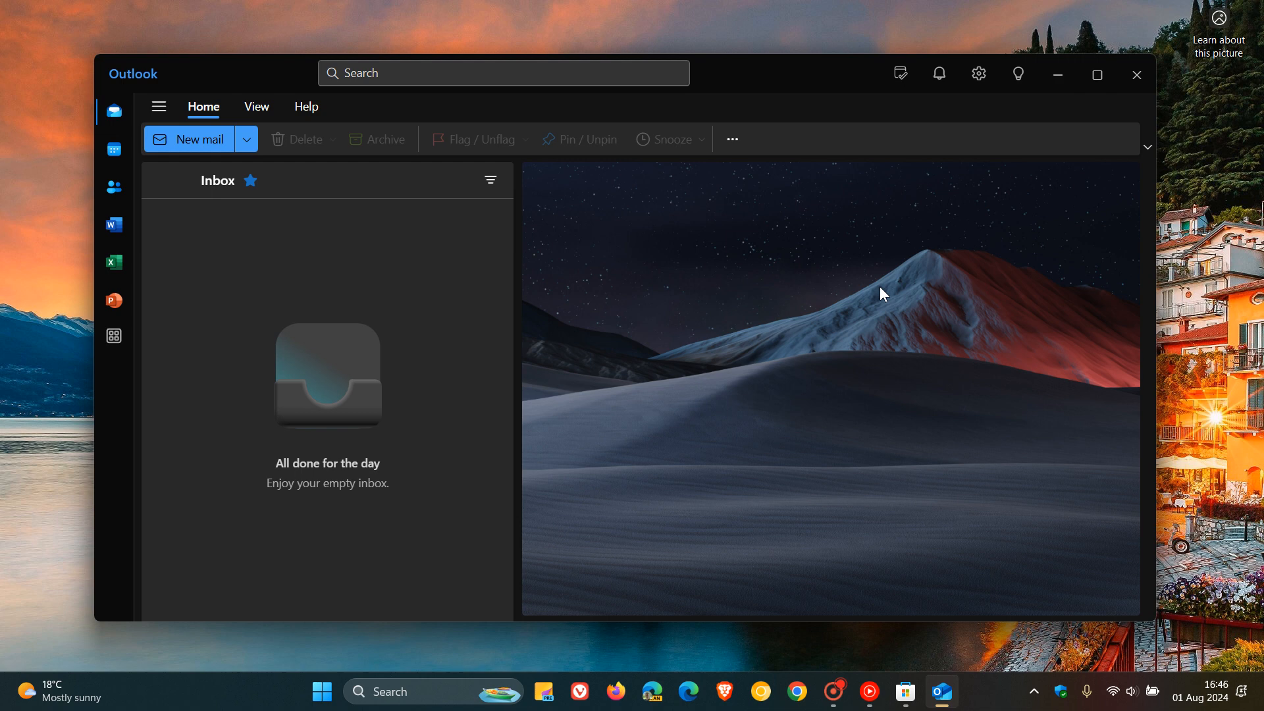
mouse_move(847, 346)
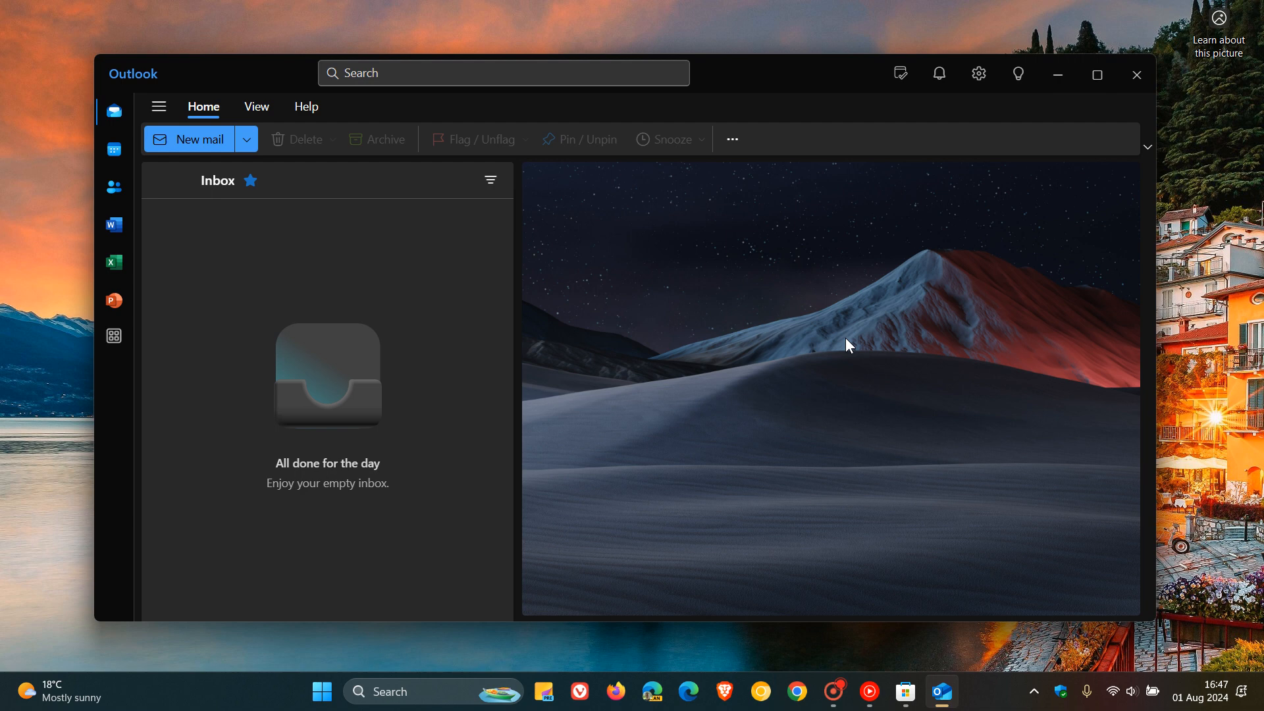
mouse_move(887, 371)
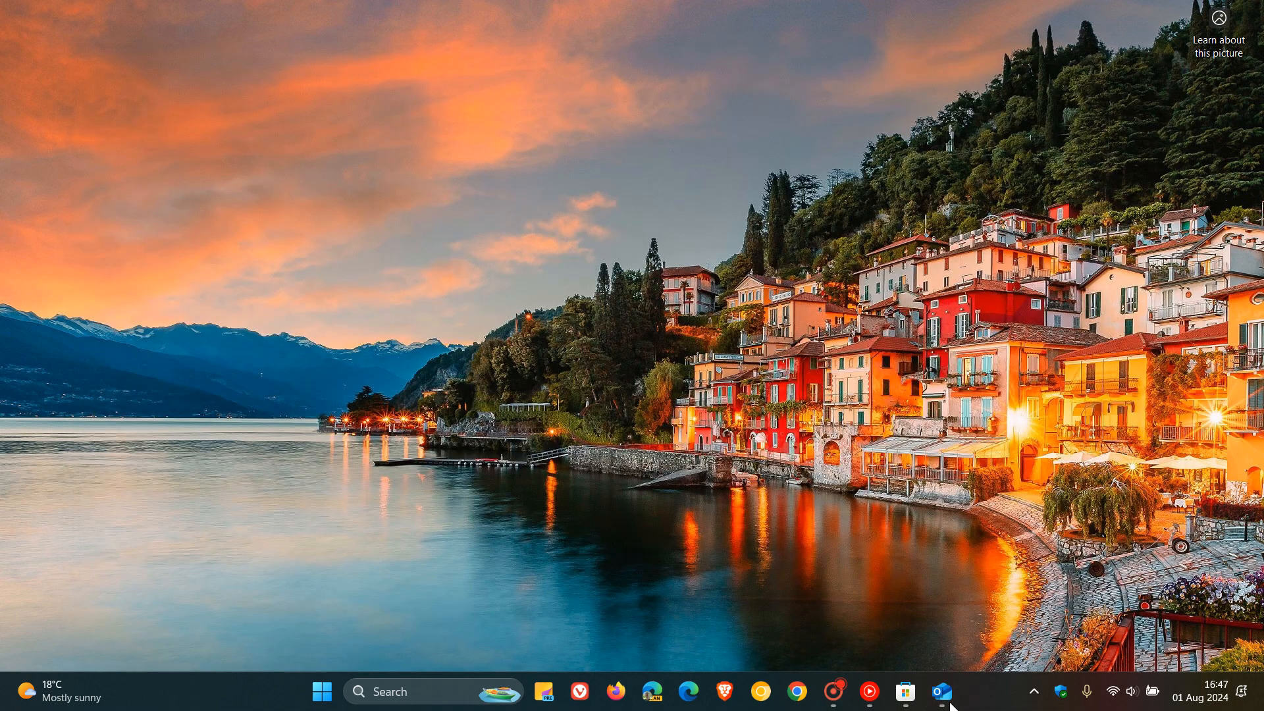
Step: Restore Outlook and the Outlook Store listing from the taskbar, then dismiss the Store and close Outlook
click(937, 692)
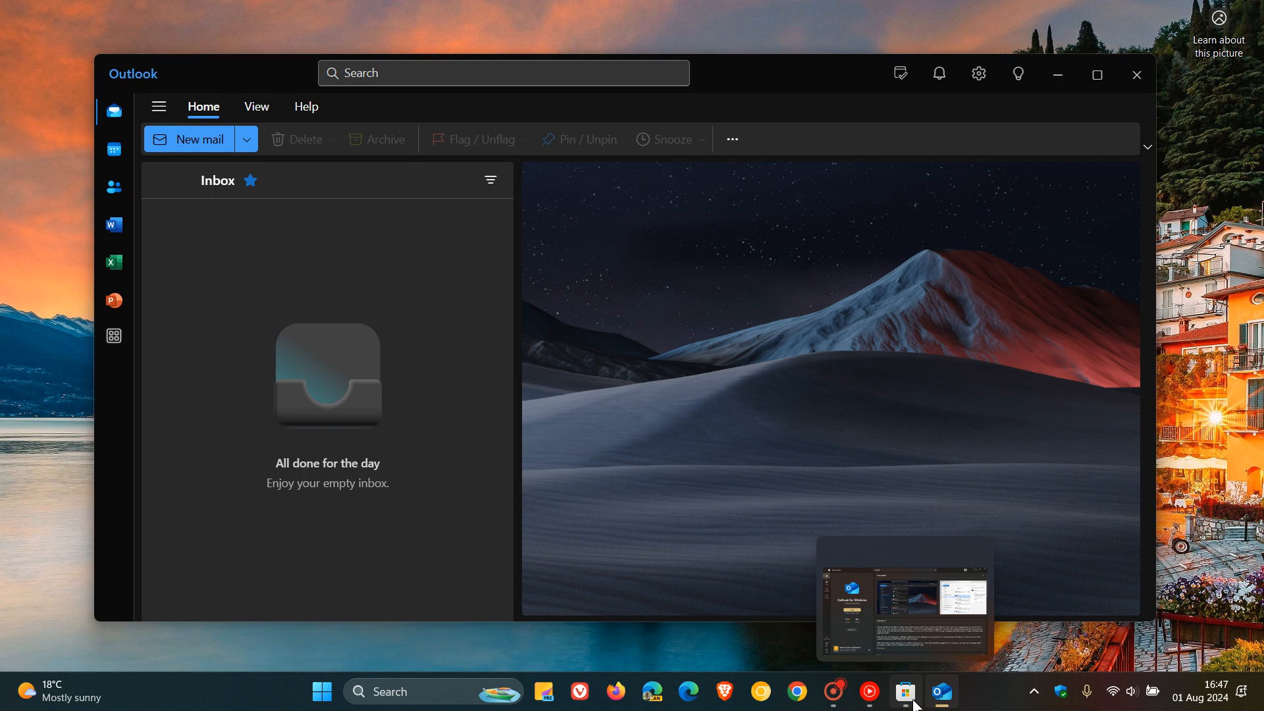
click(903, 690)
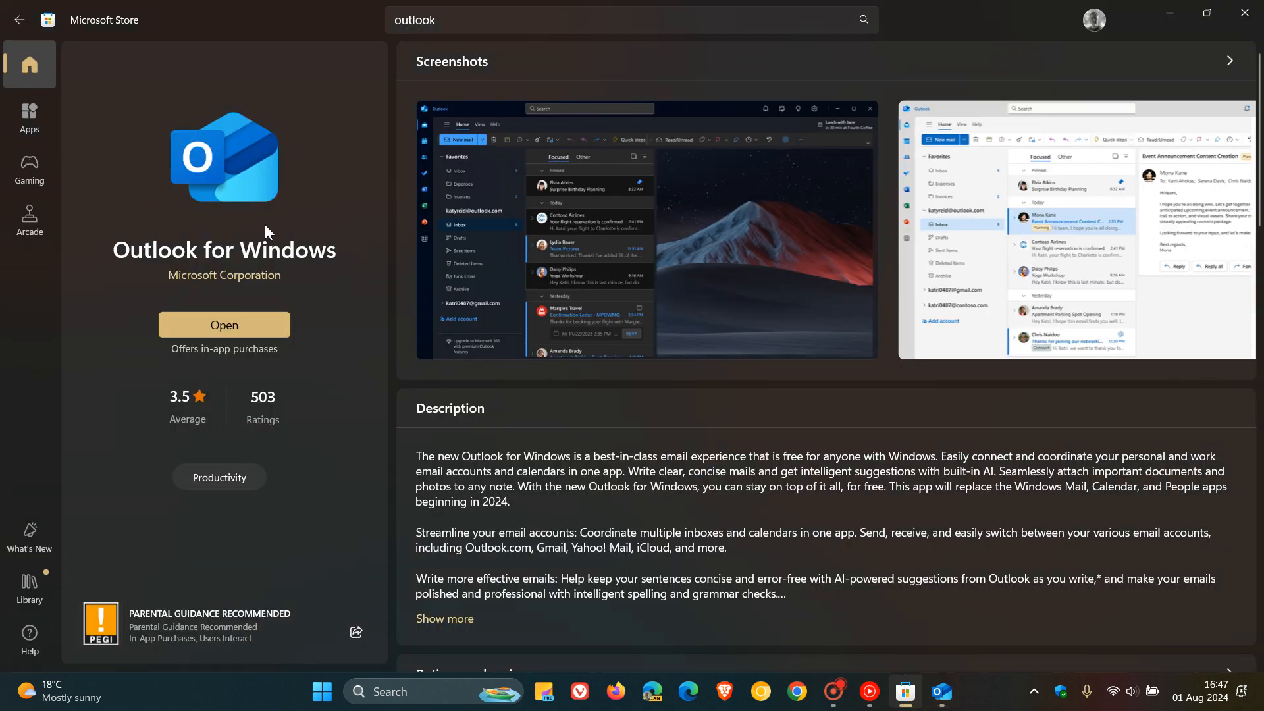
mouse_move(359, 236)
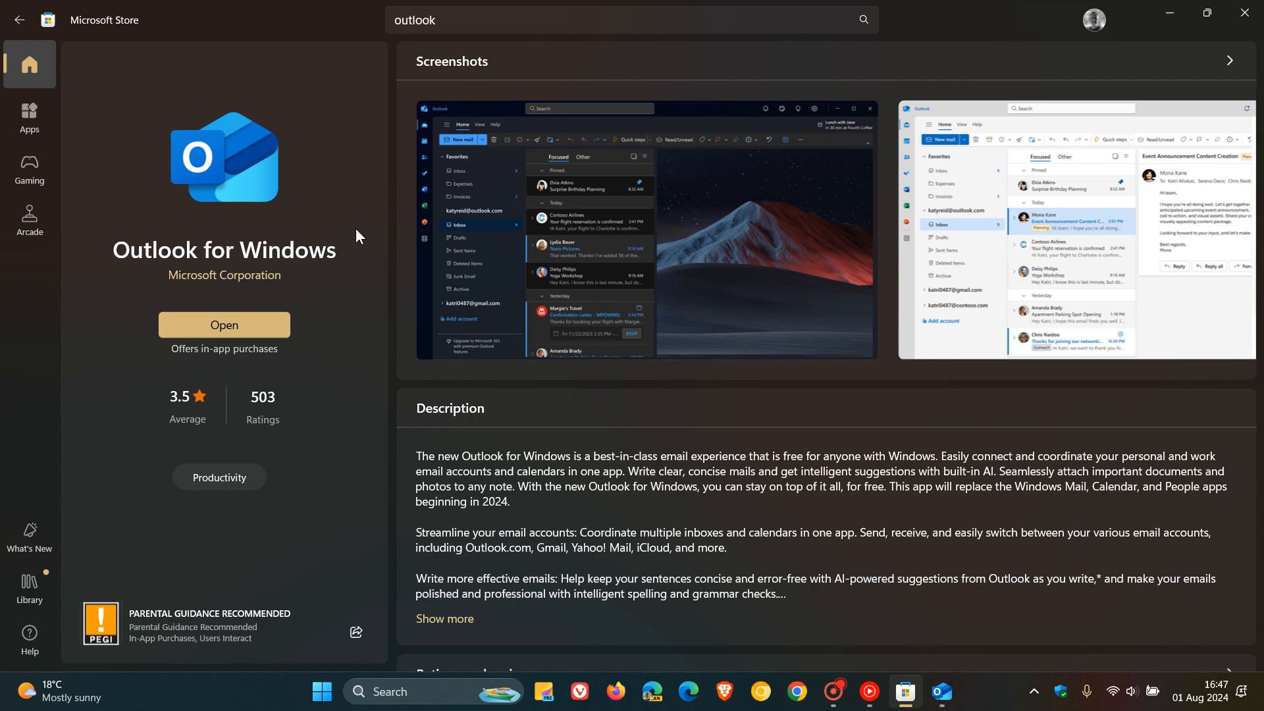
click(224, 324)
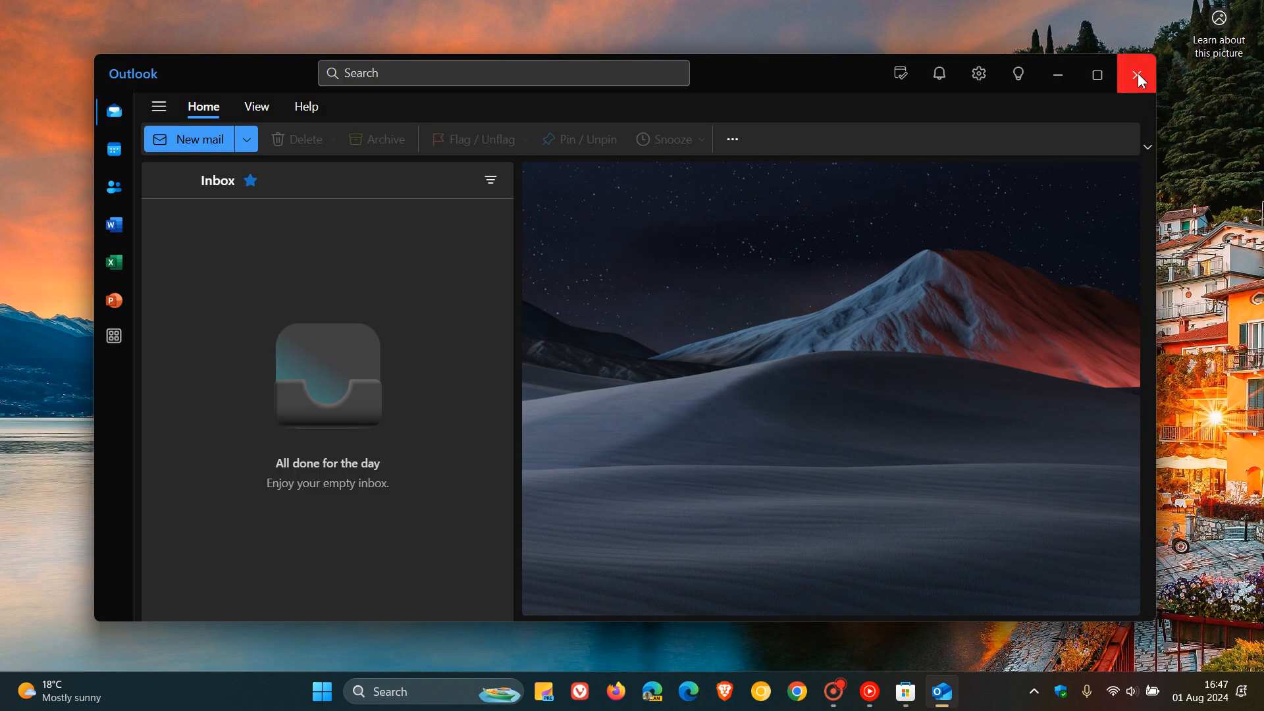
click(1138, 73)
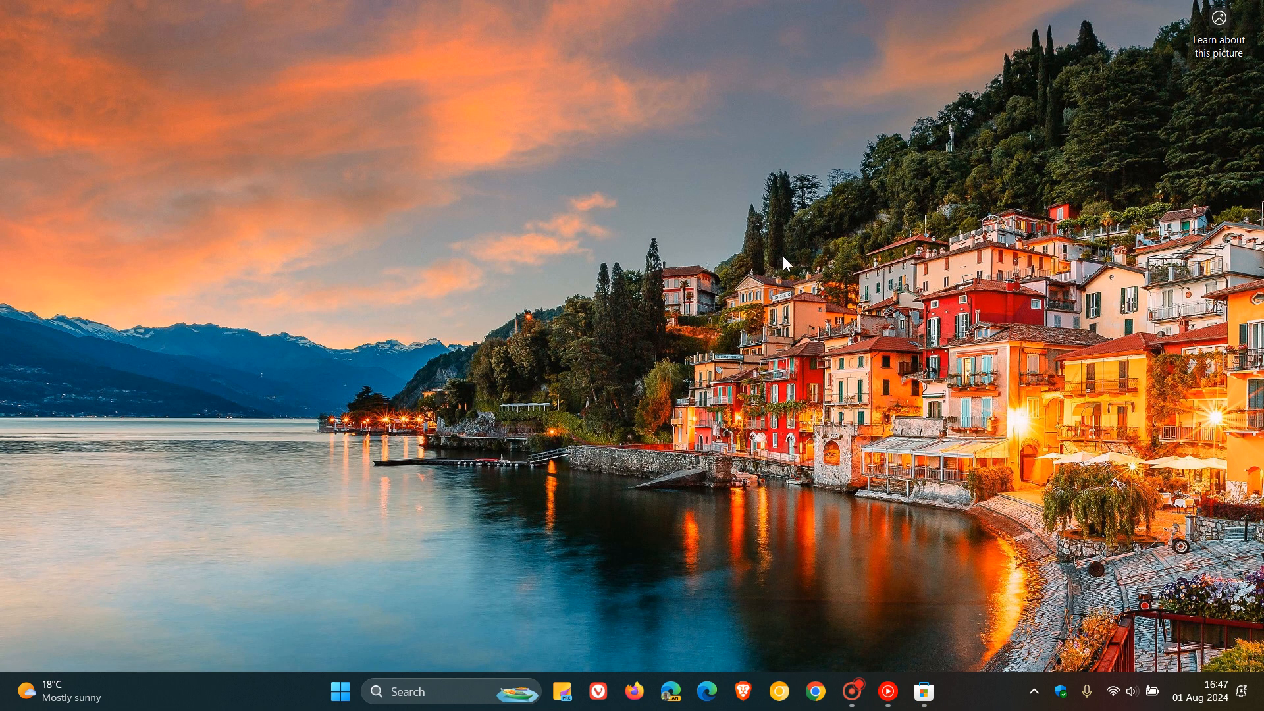